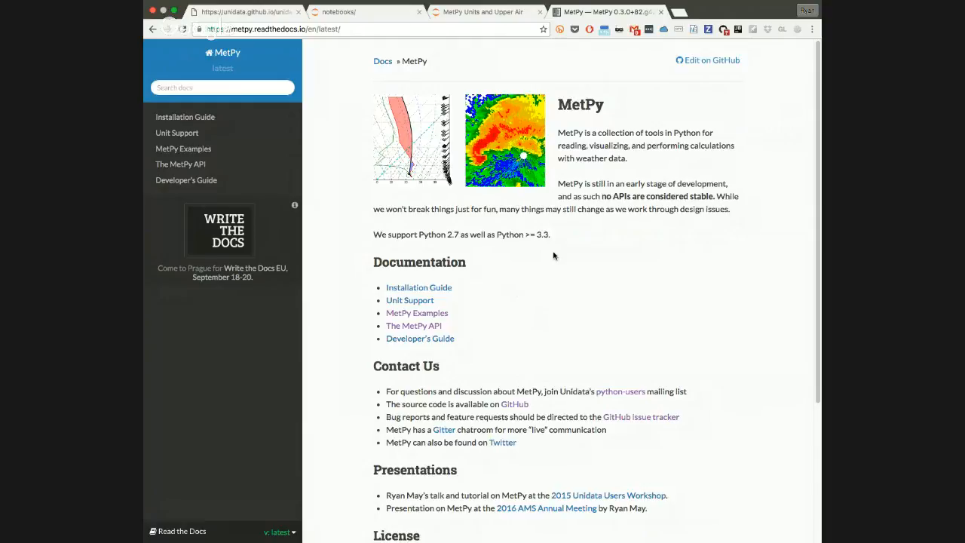
Step: Go from the MetPy docs home page to the MetPy Examples gallery and browse its thumbnails
scroll(down, 3)
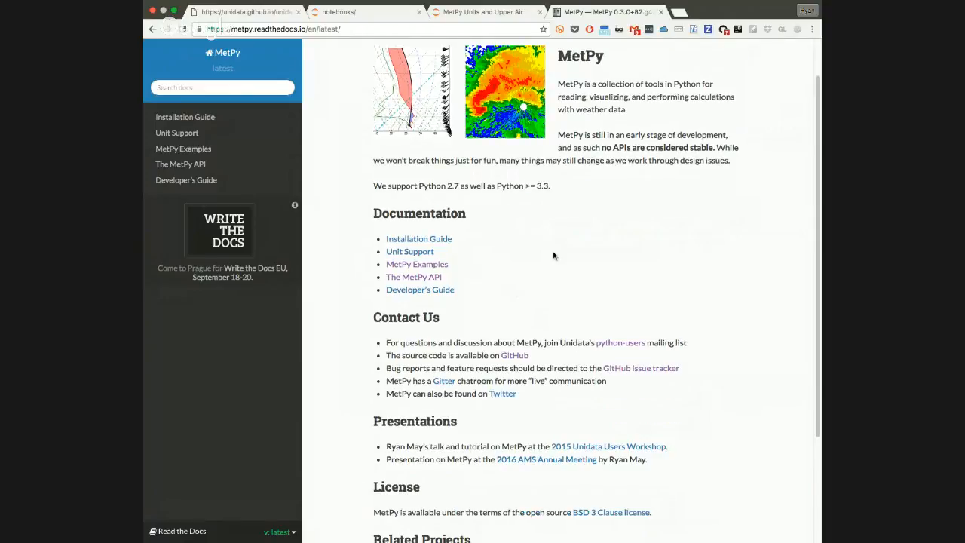
scroll(up, 3)
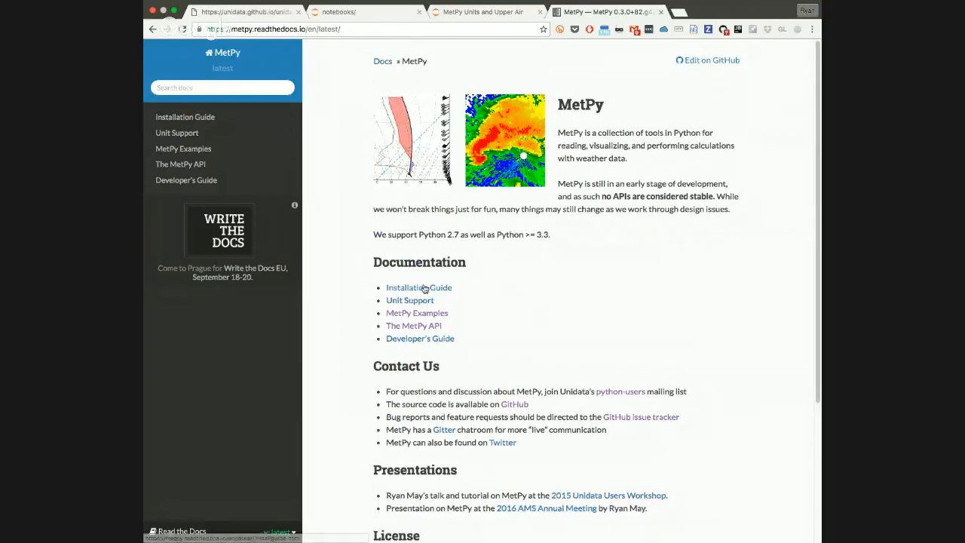
click(416, 312)
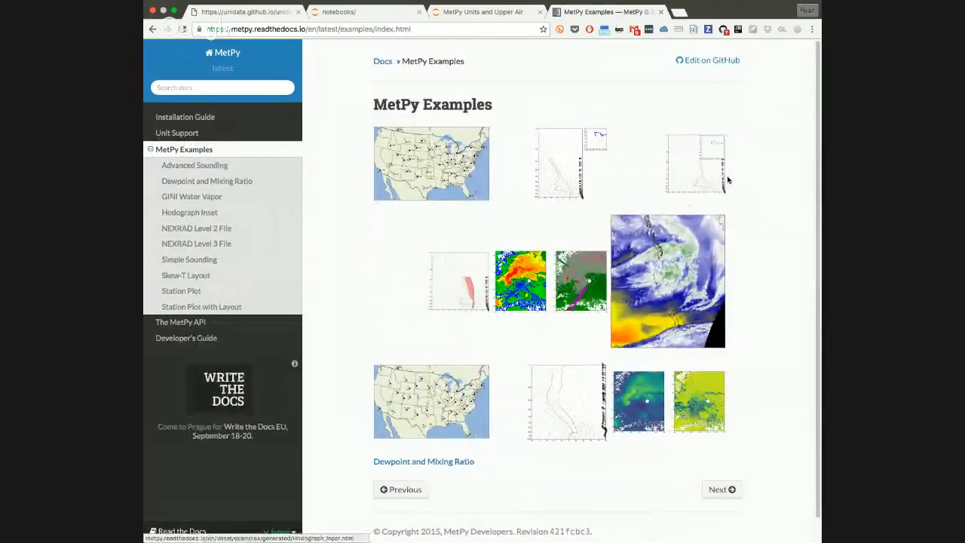
mouse_move(744, 170)
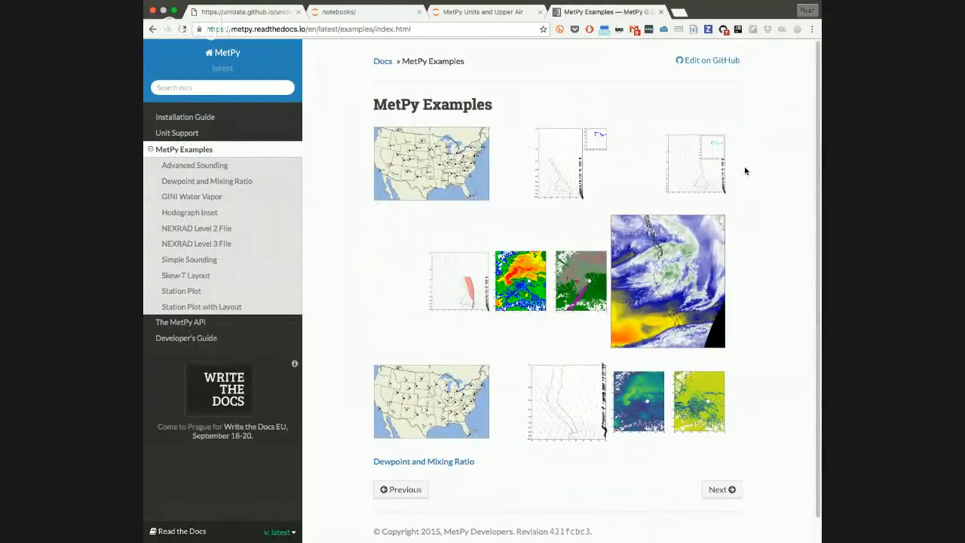
scroll(down, 3)
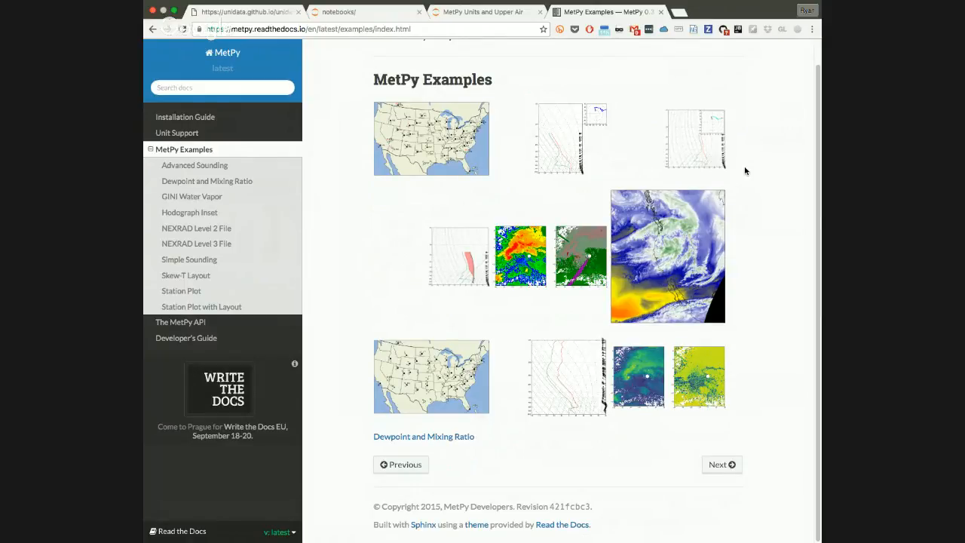
mouse_move(652, 156)
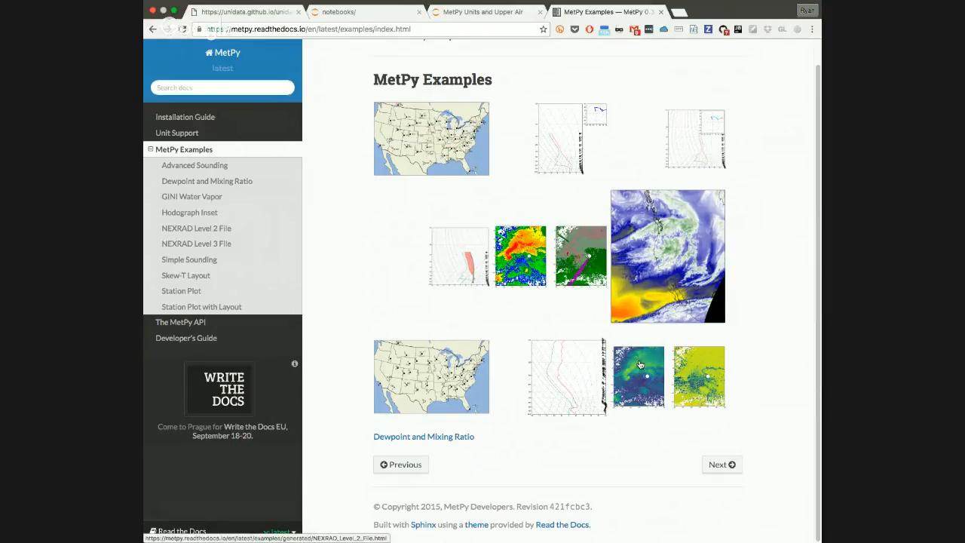
Step: View the NEXRAD Level 2 File example and its radar plots
click(196, 227)
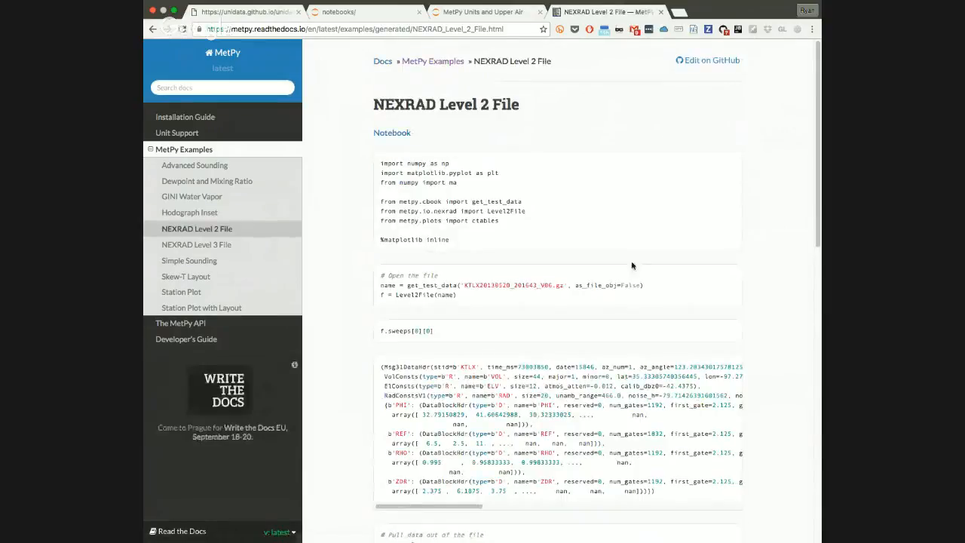
scroll(down, 3)
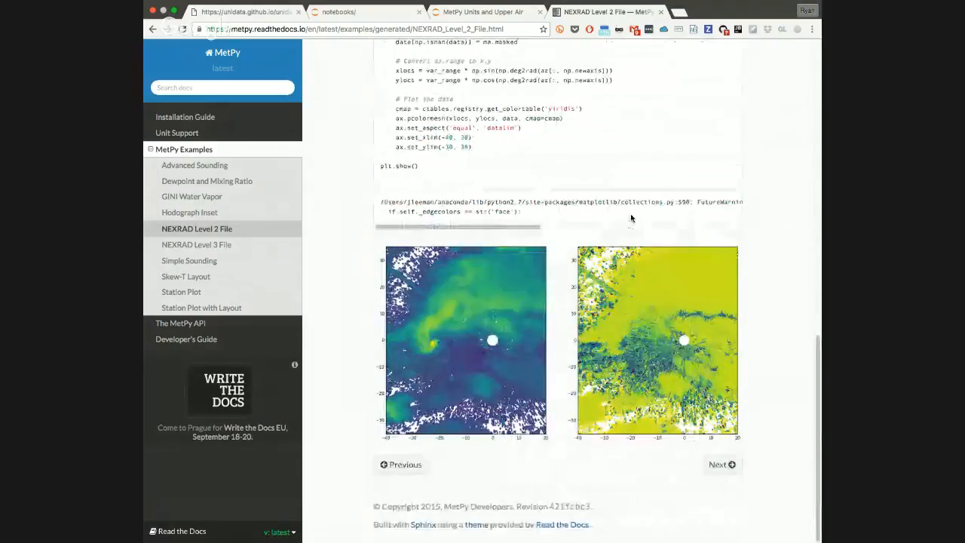
scroll(up, 3)
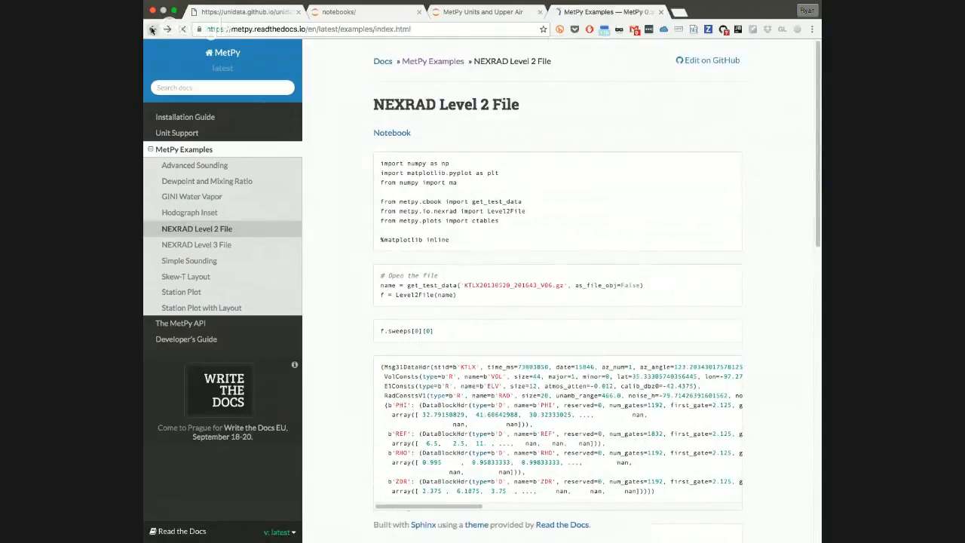
Step: Navigate back through the gallery to the MetPy documentation home page
click(431, 61)
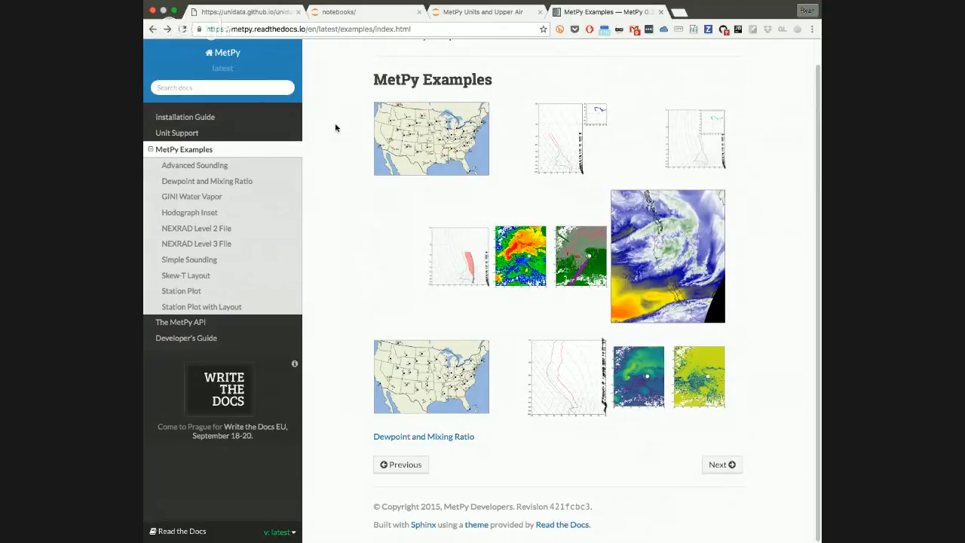
click(154, 29)
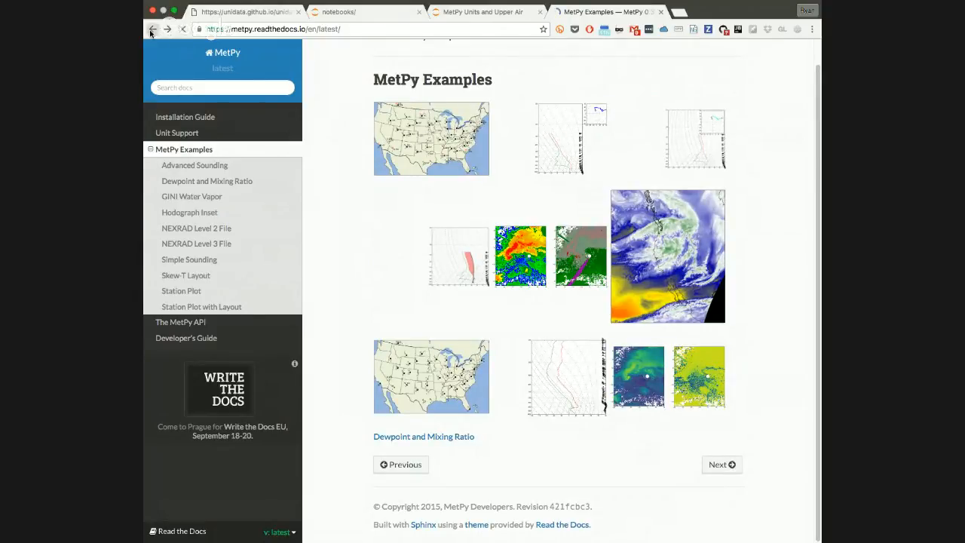
click(152, 28)
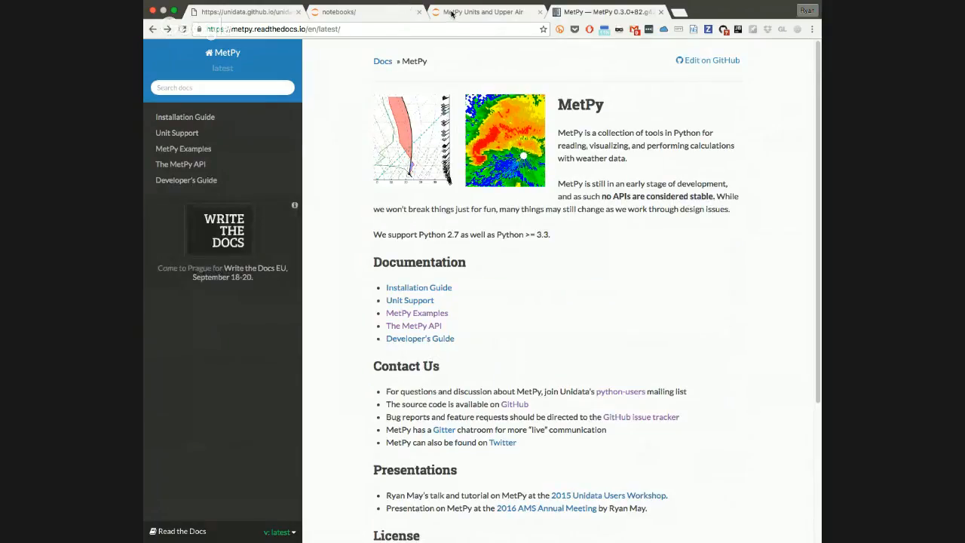
mouse_move(483, 12)
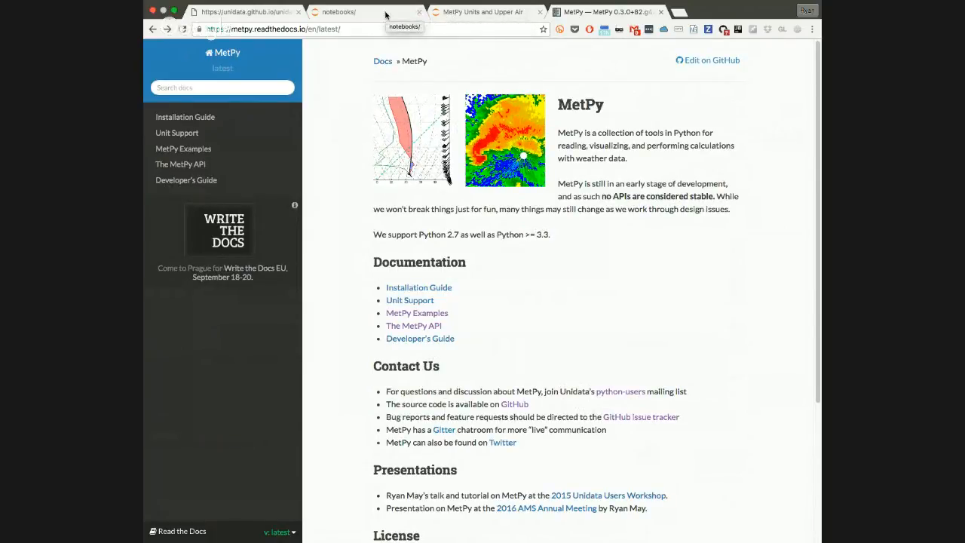
Step: Switch to the Jupyter 'notebooks/' file list and locate Siphon_Cartopy_MetPy_HRRR.ipynb
click(368, 12)
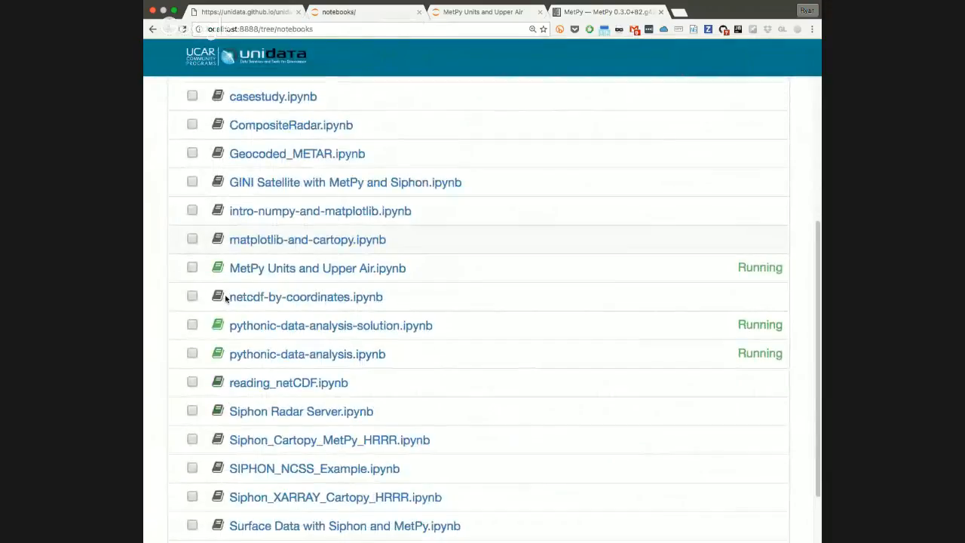
scroll(down, 3)
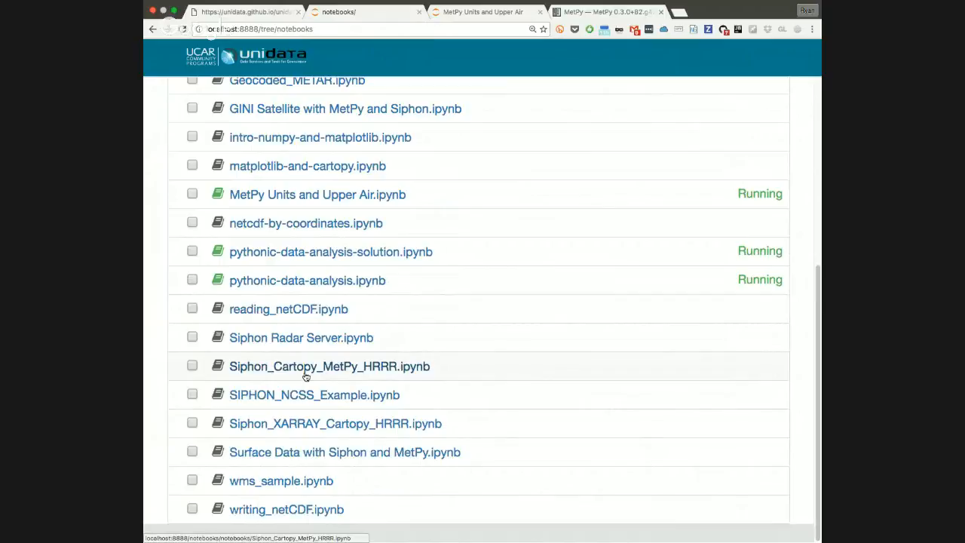
mouse_move(365, 375)
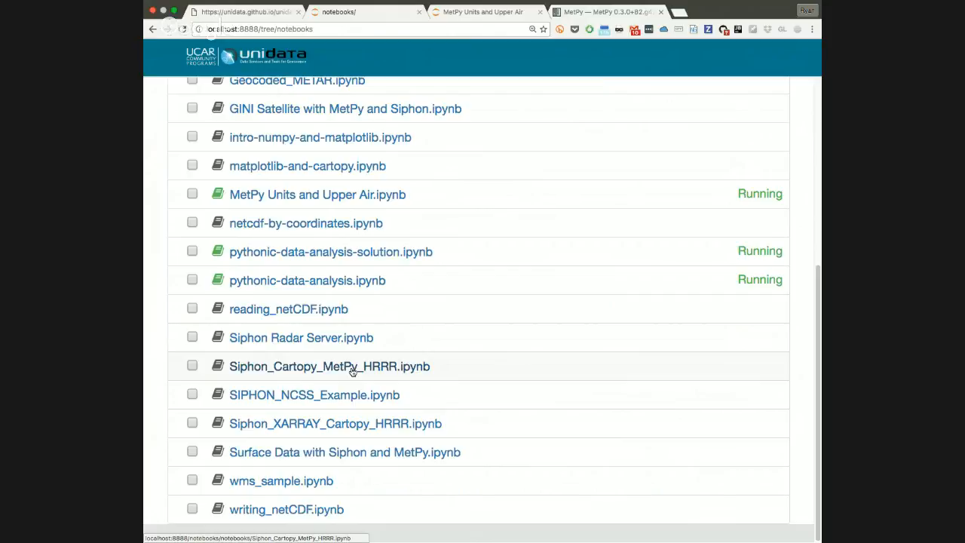
Step: Open Siphon_Cartopy_MetPy_HRRR.ipynb and view its first code cells
click(329, 366)
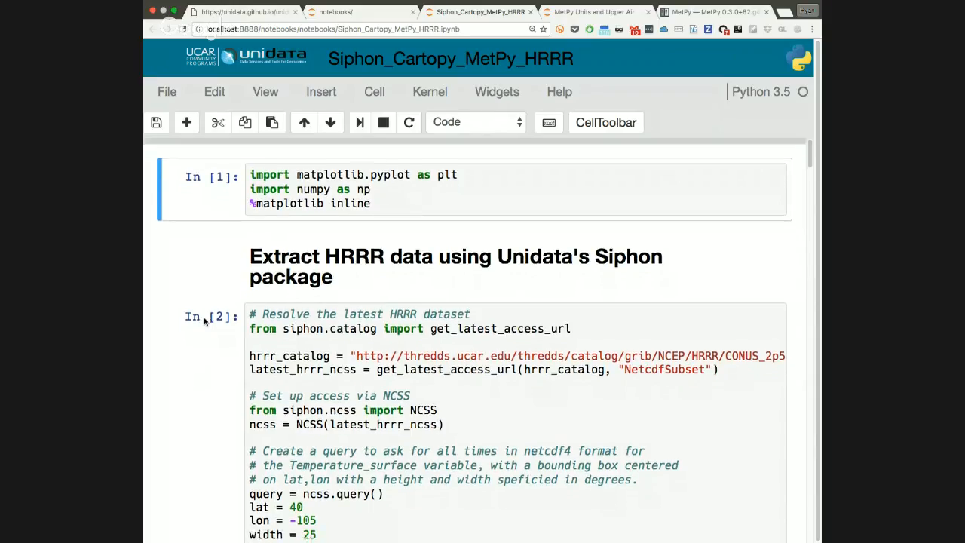
scroll(up, 3)
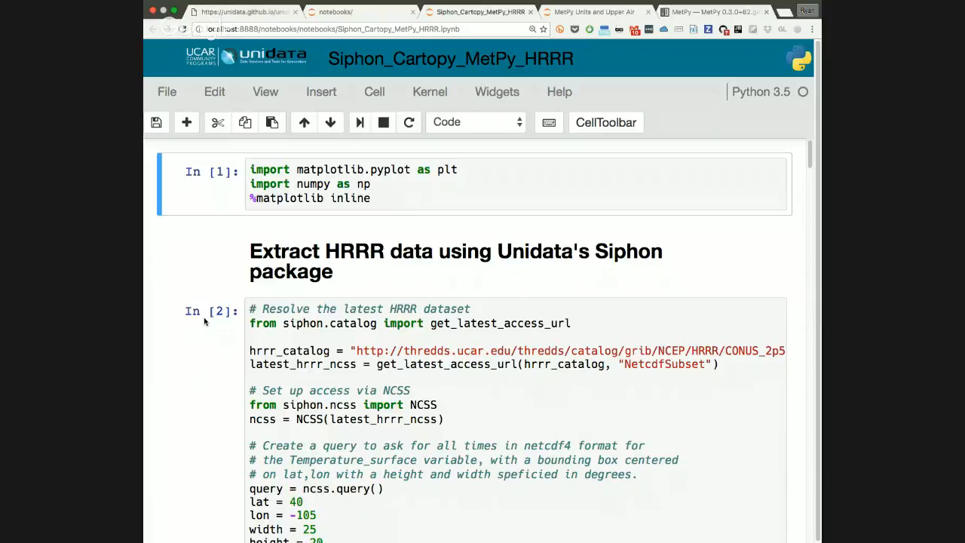
scroll(up, 3)
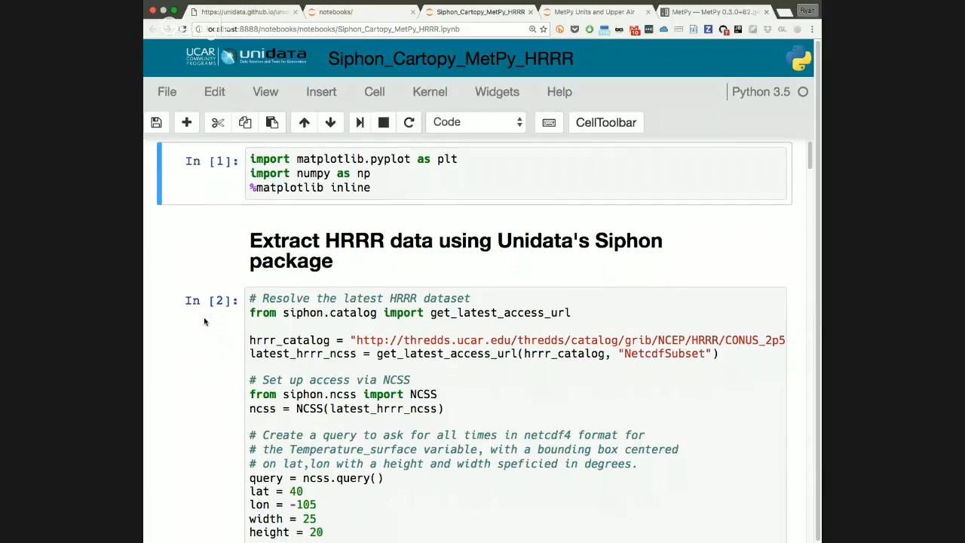